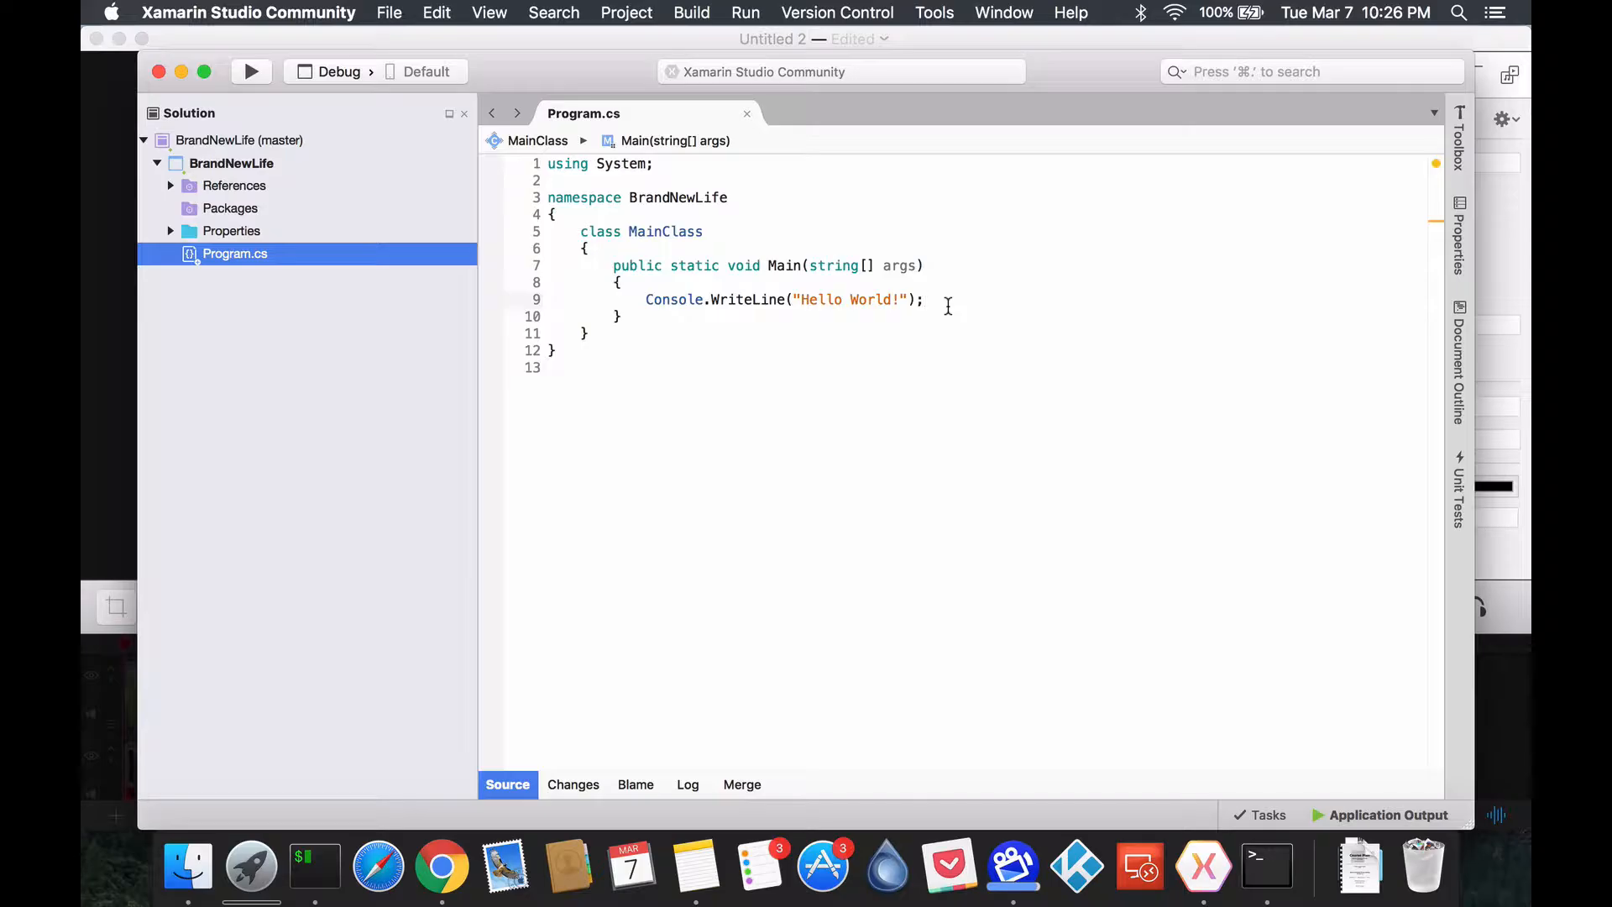
# Step: Run the program so Terminal prints Hello World, then stop the running process
pyautogui.click(922, 299)
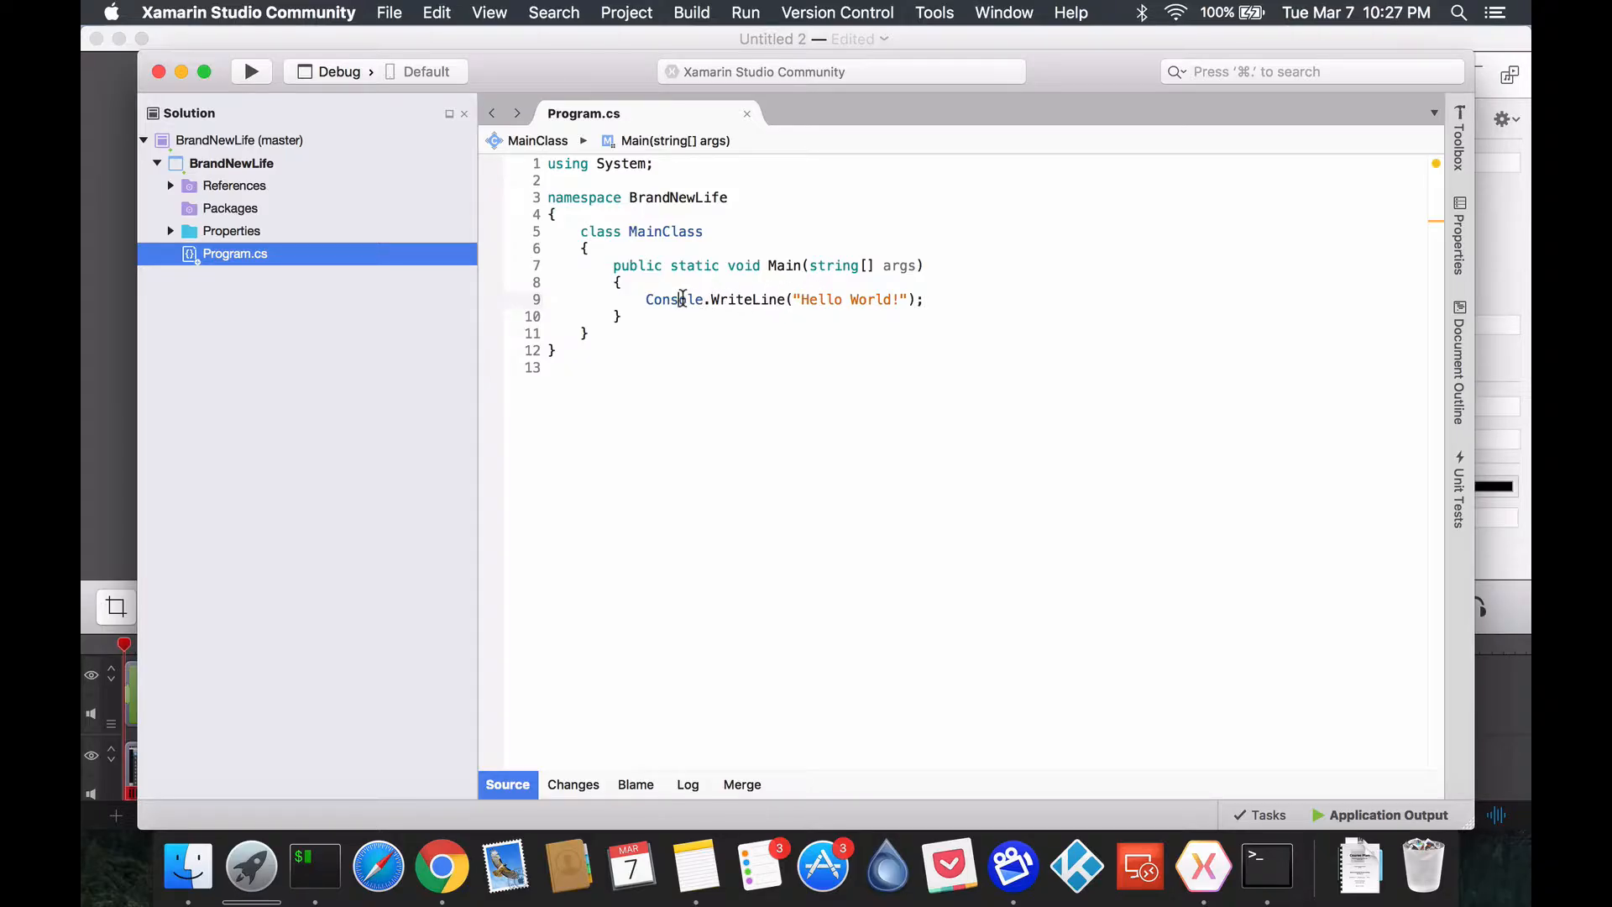
pyautogui.doubleClick(673, 298)
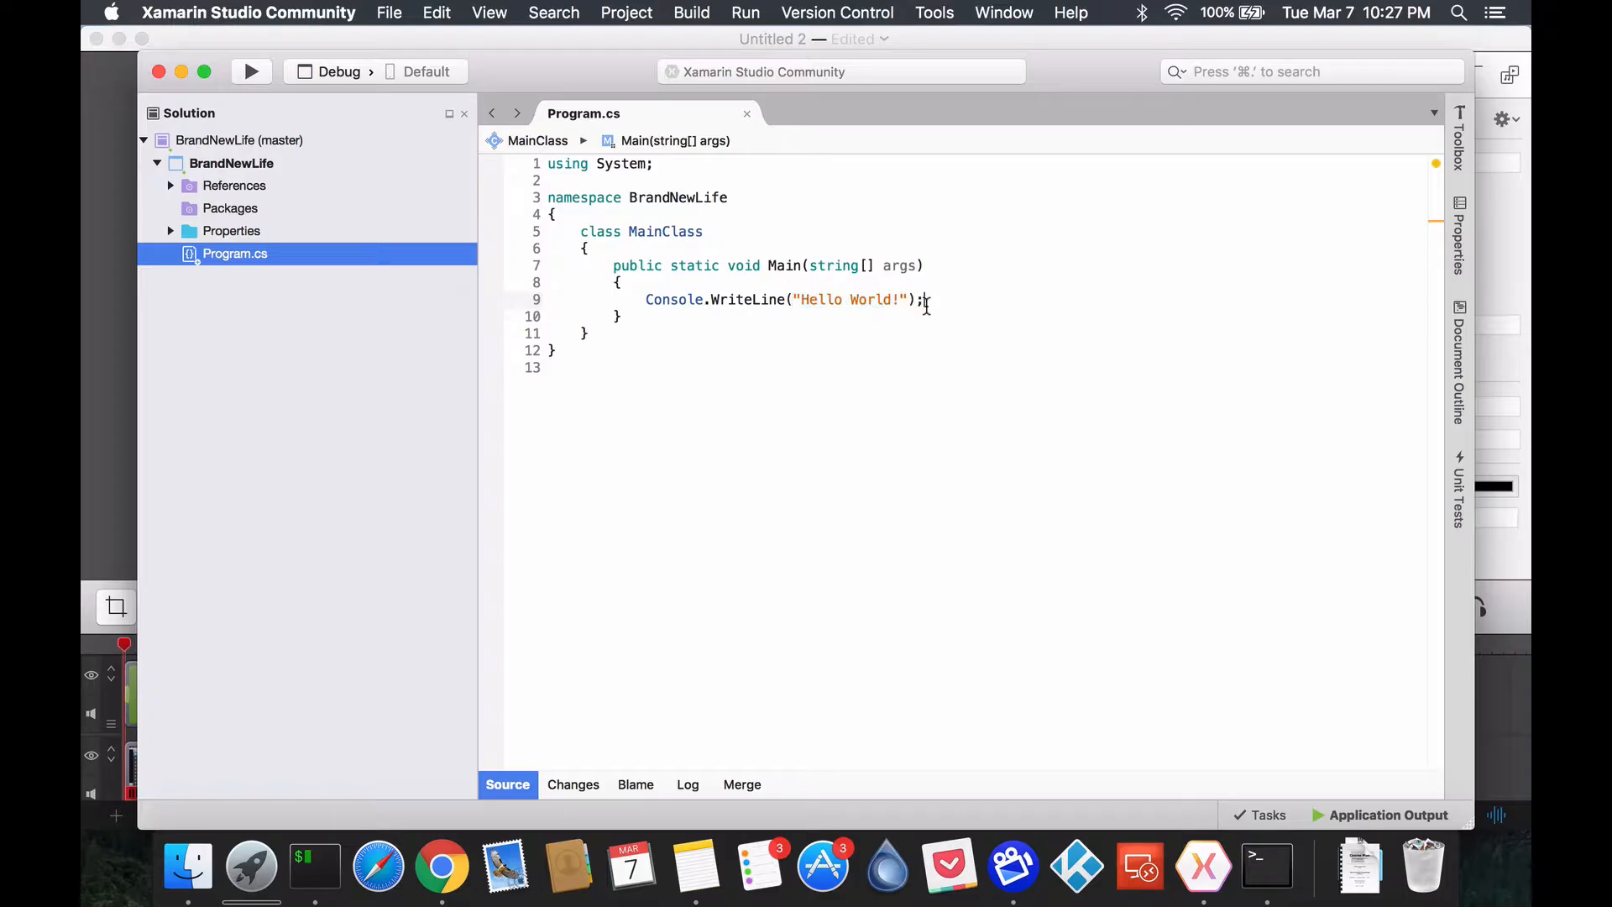
pyautogui.click(250, 71)
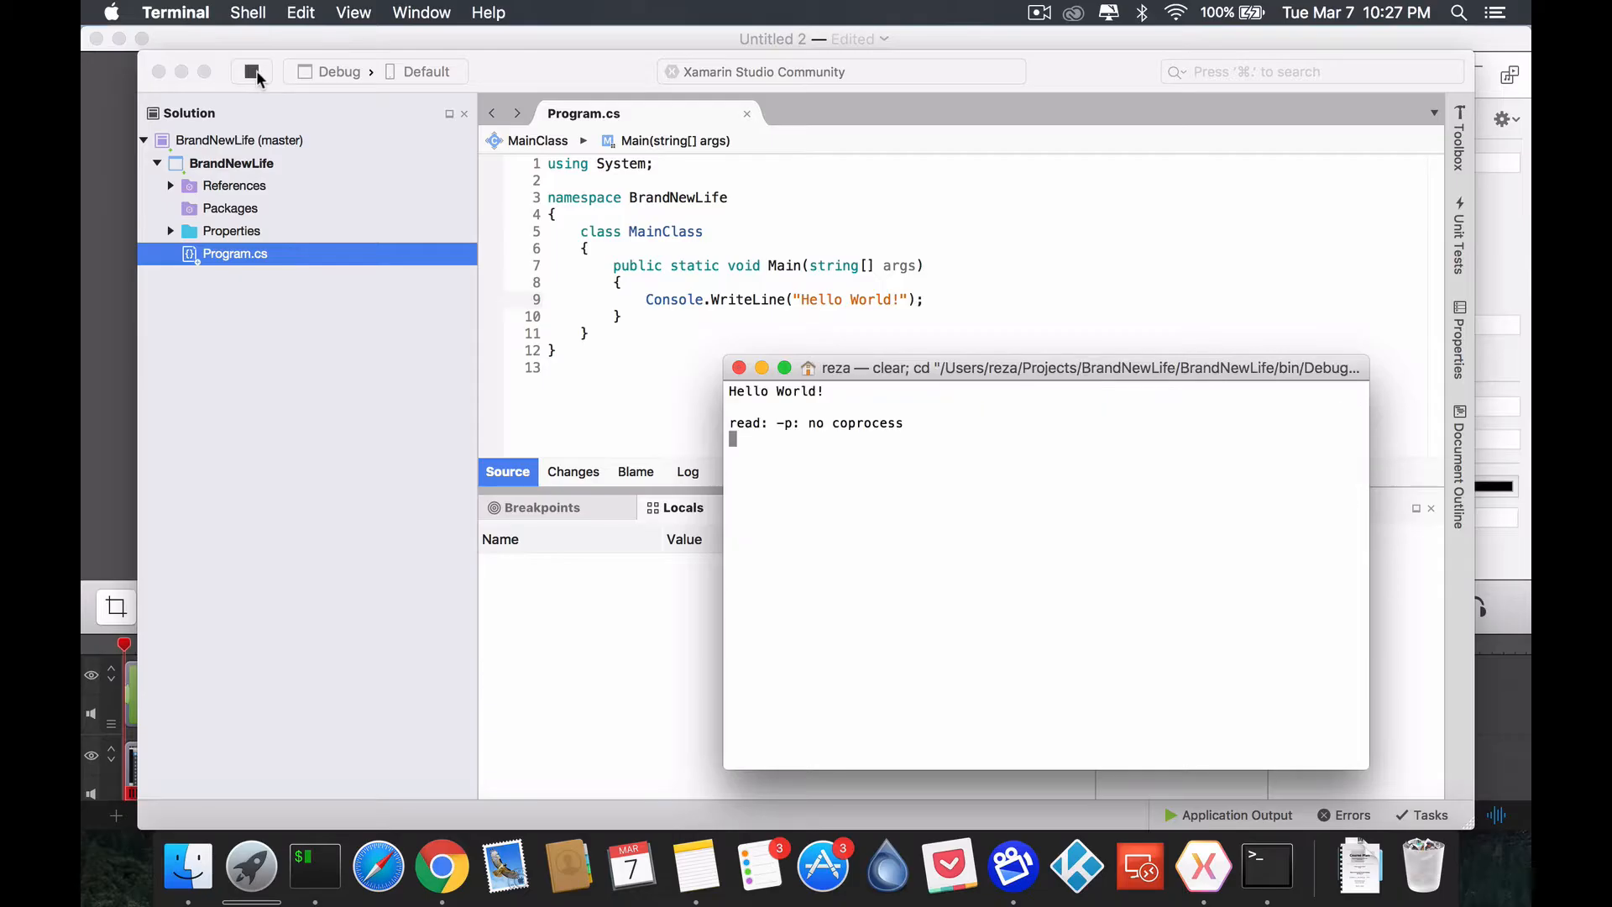
pyautogui.click(250, 71)
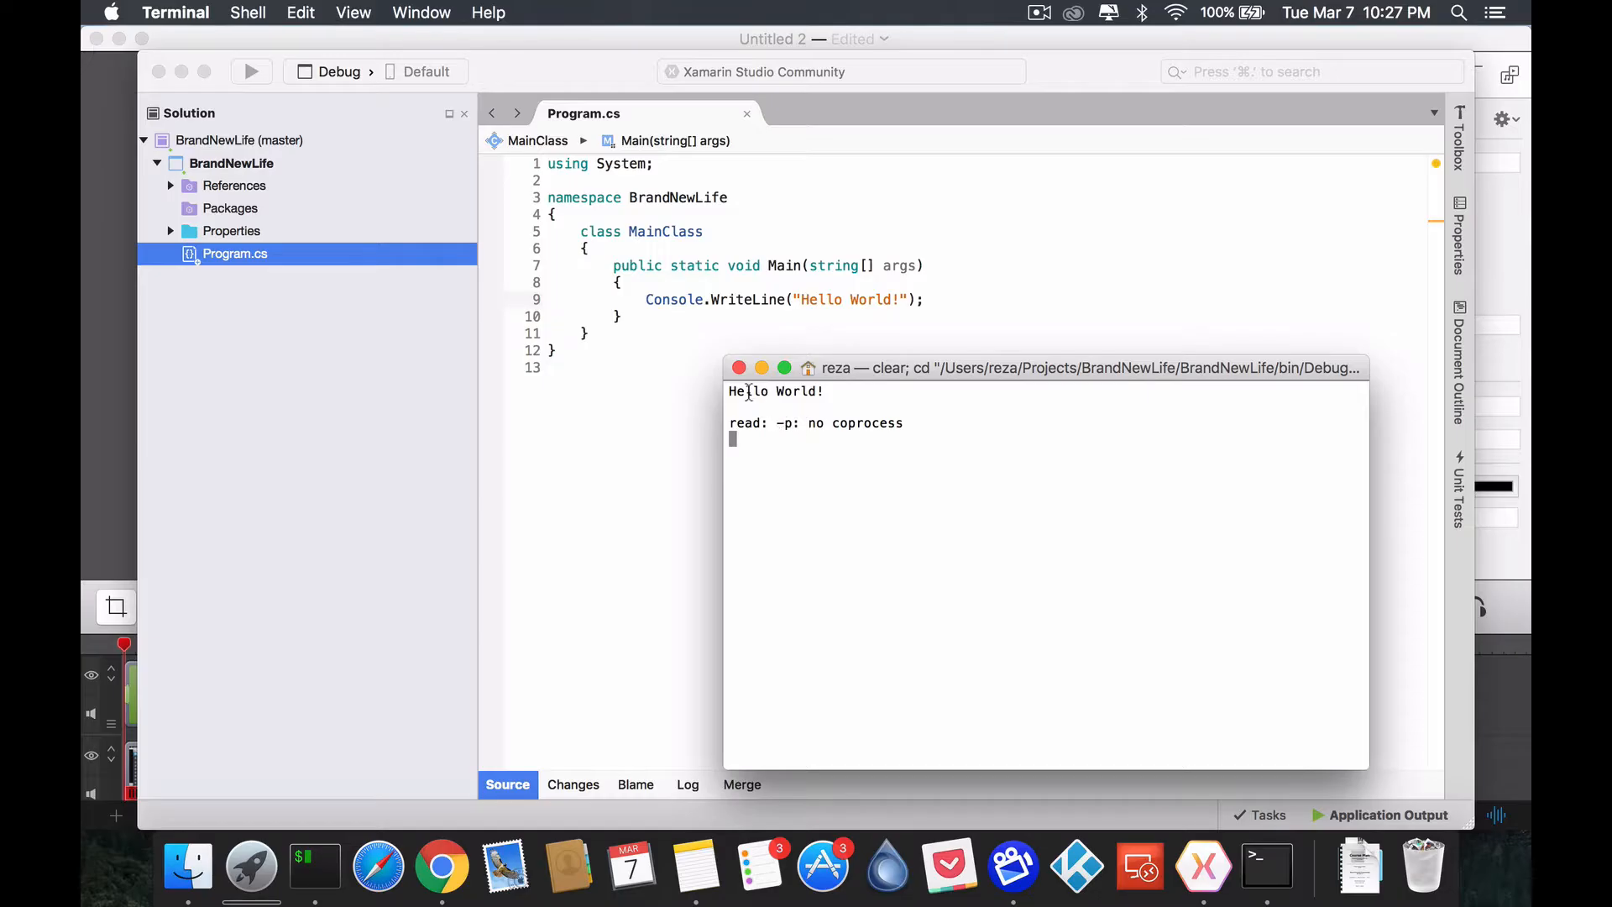
pyautogui.moveTo(645, 324)
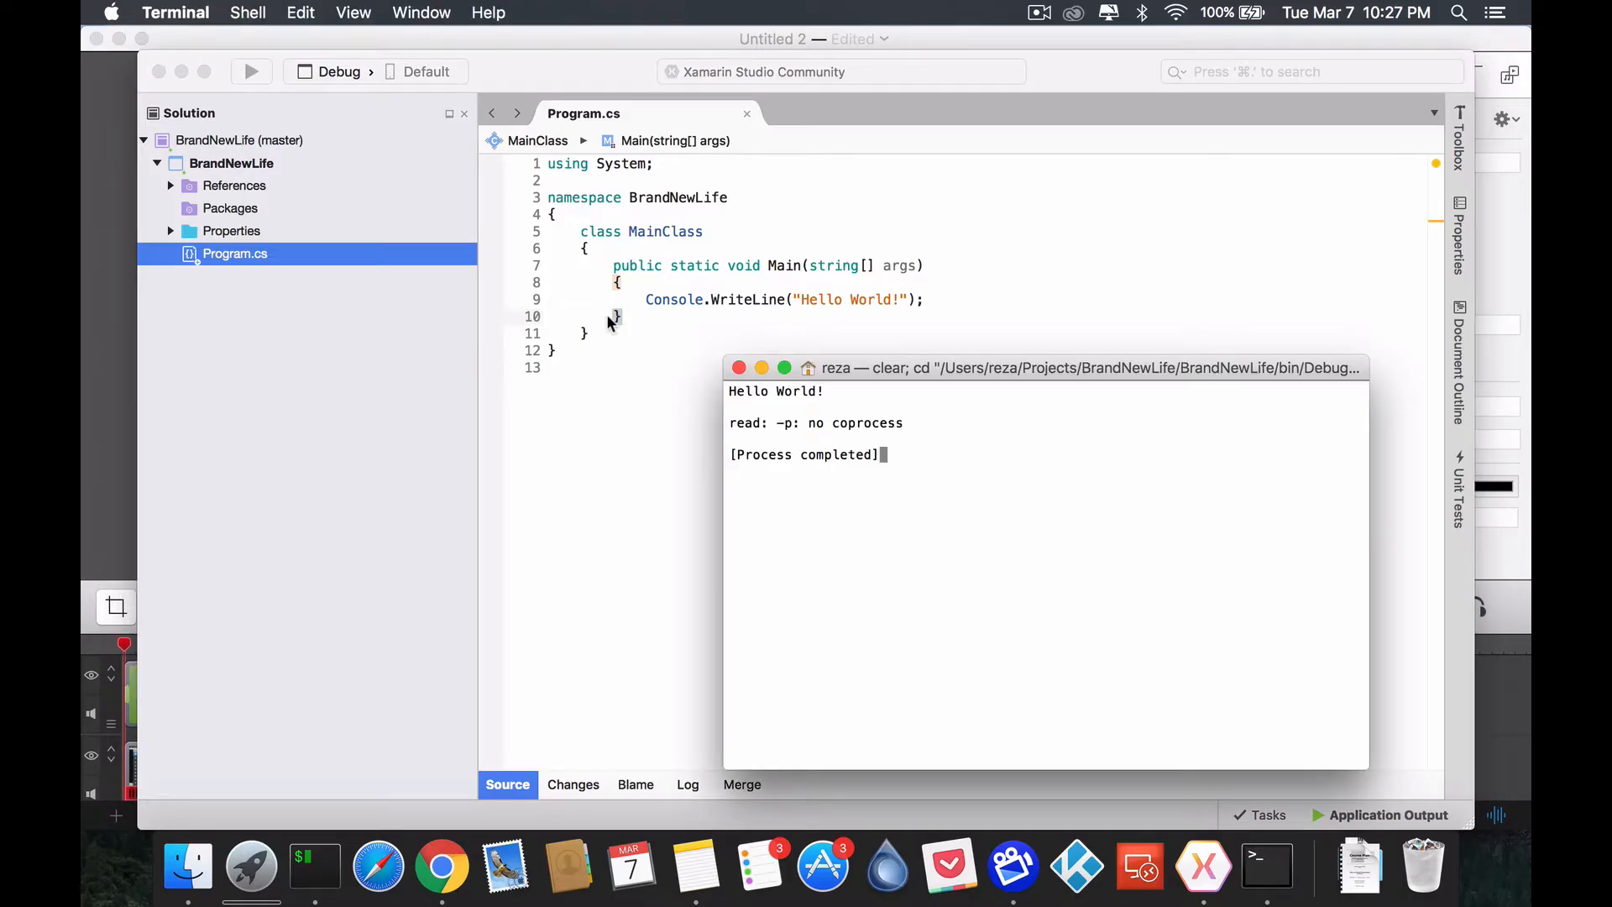
pyautogui.moveTo(890, 446)
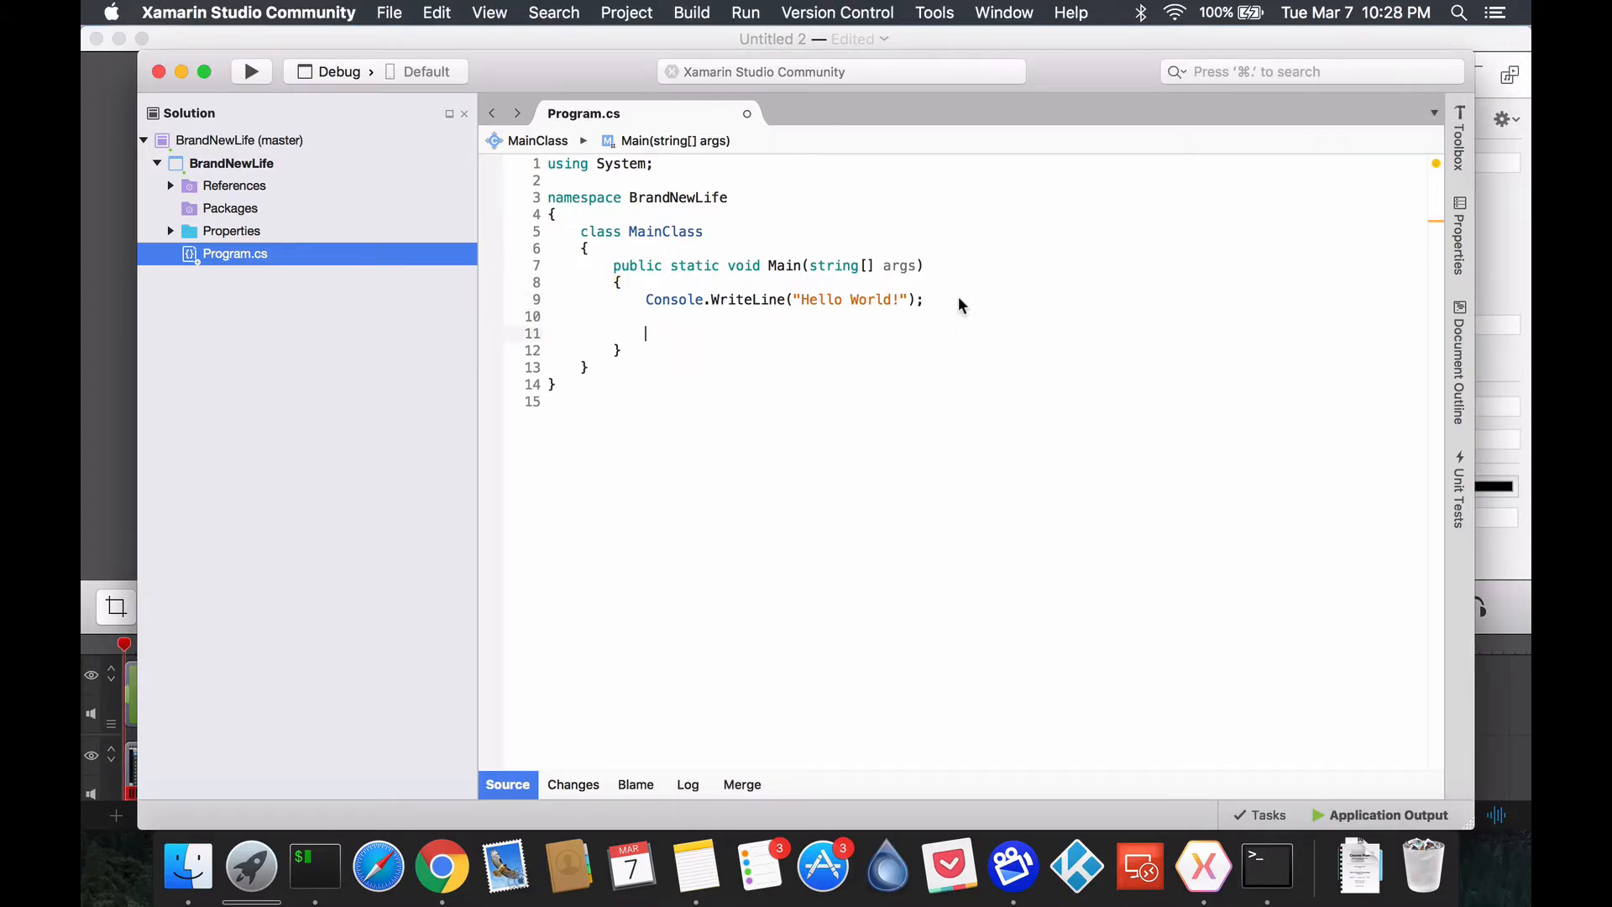
# Step: Add Console.ReadKey(); after the WriteLine so Main waits for a key press
pyautogui.write('Console.ReadKey')
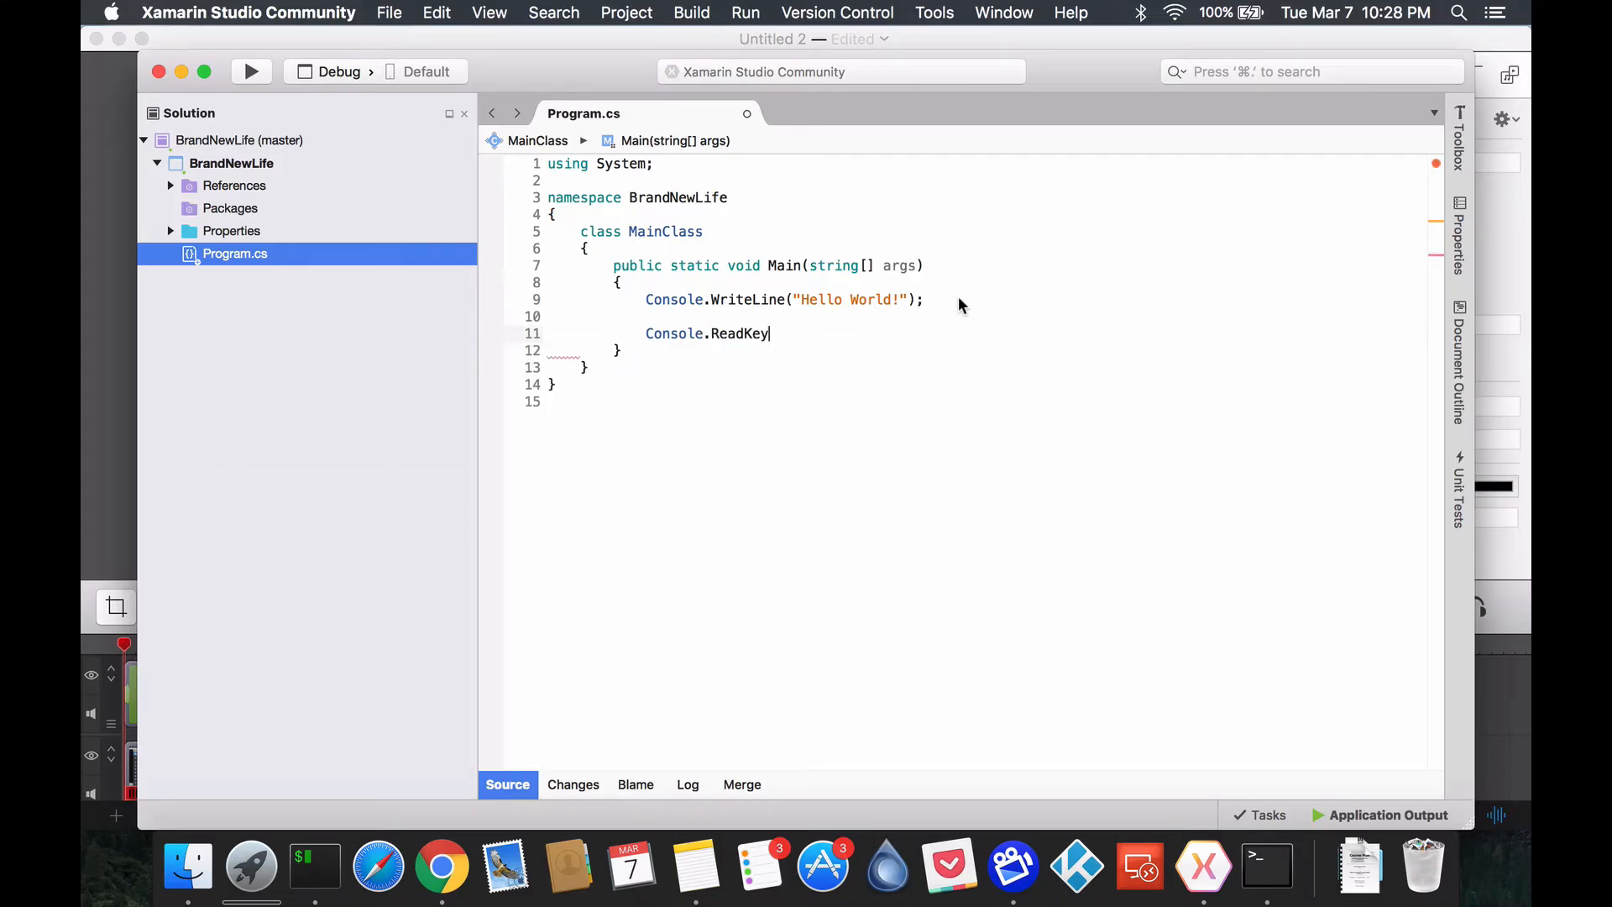
pyautogui.write('();')
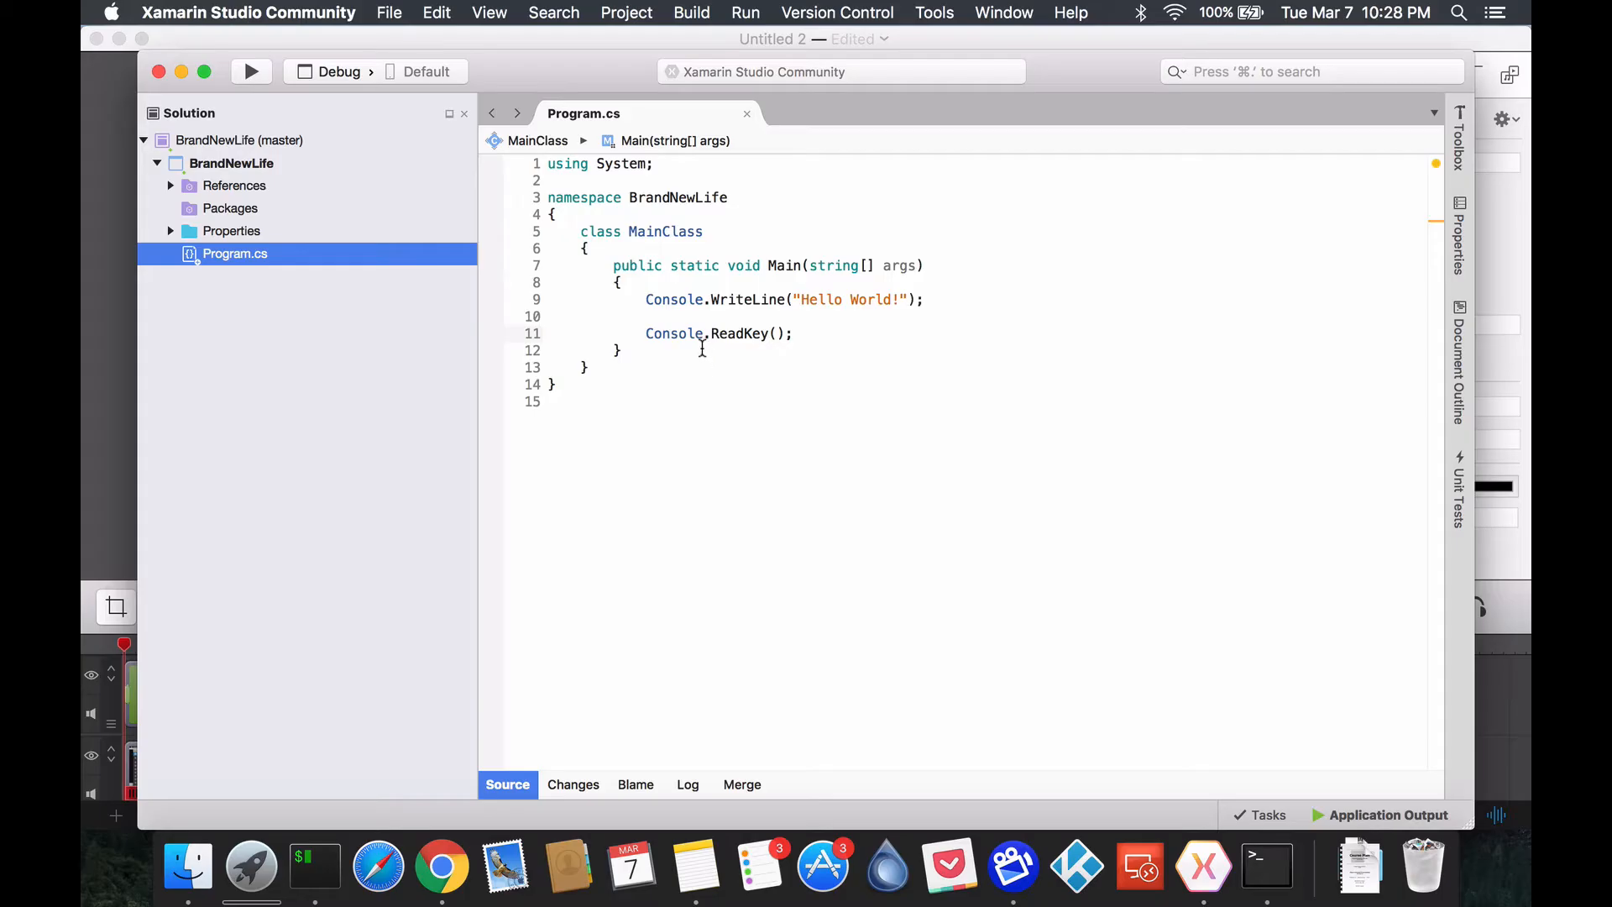
pyautogui.doubleClick(675, 333)
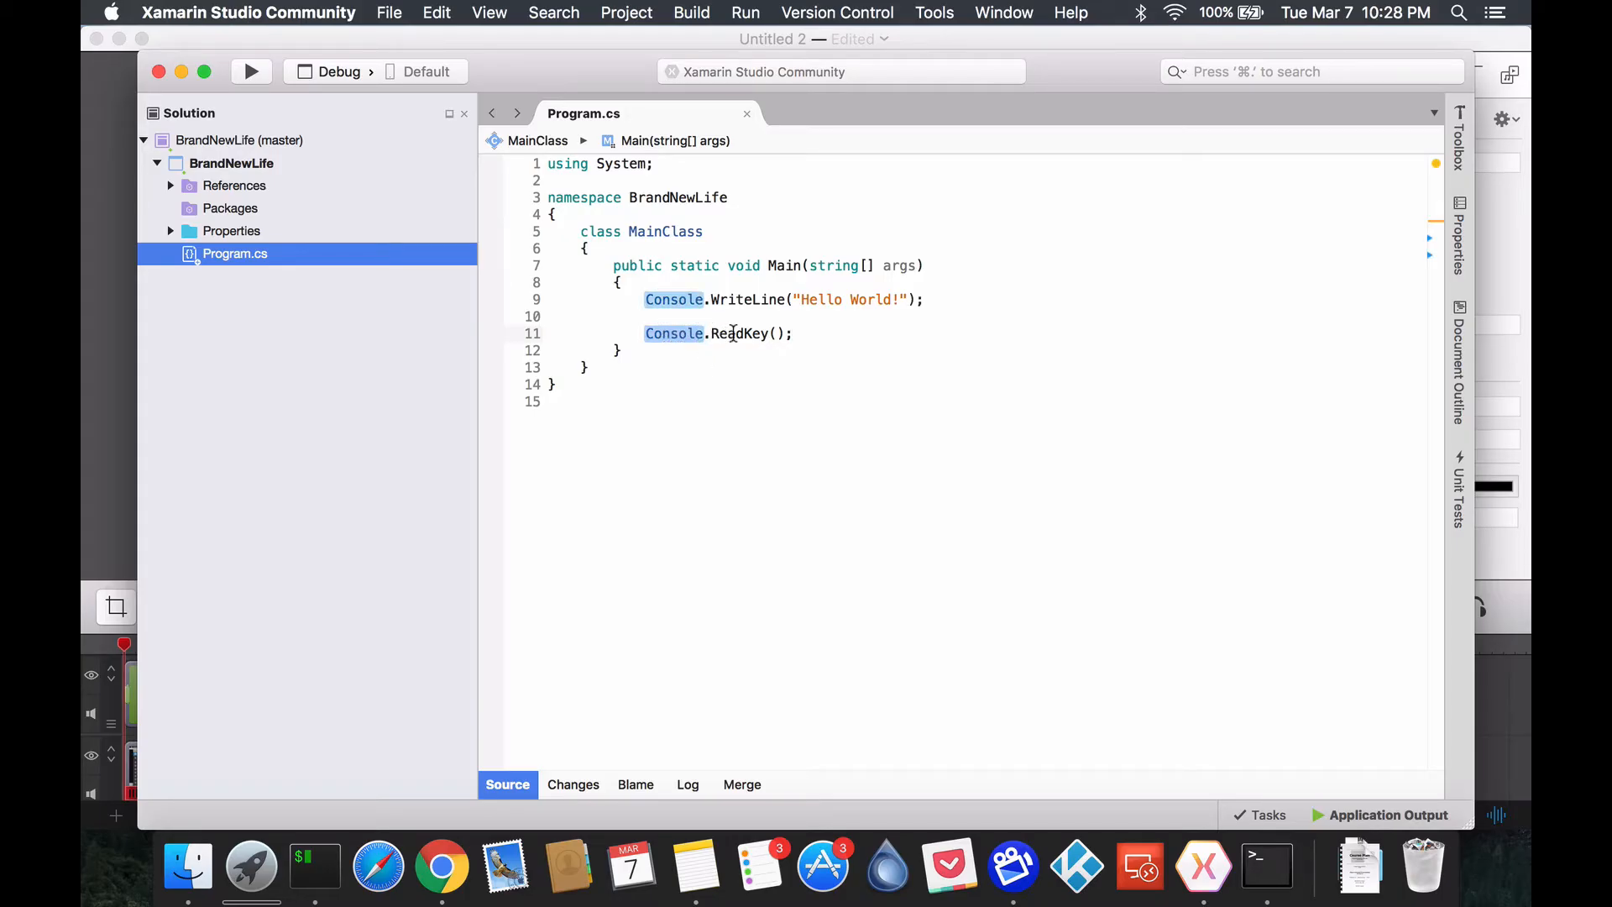
pyautogui.doubleClick(738, 332)
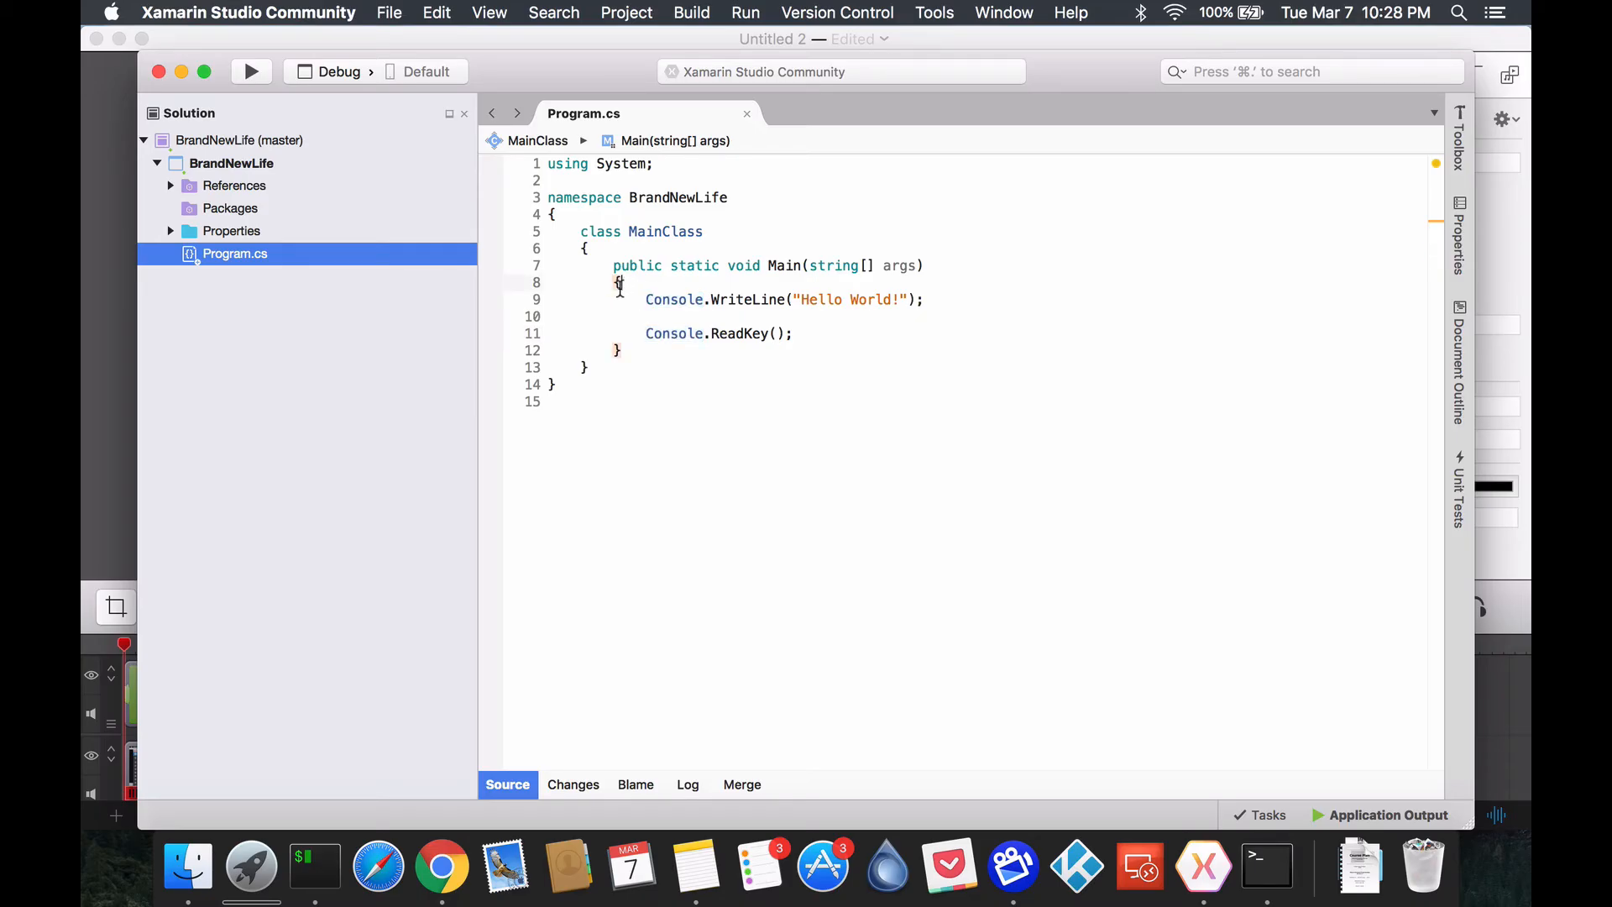
pyautogui.moveTo(616, 282); pyautogui.dragTo(638, 332)
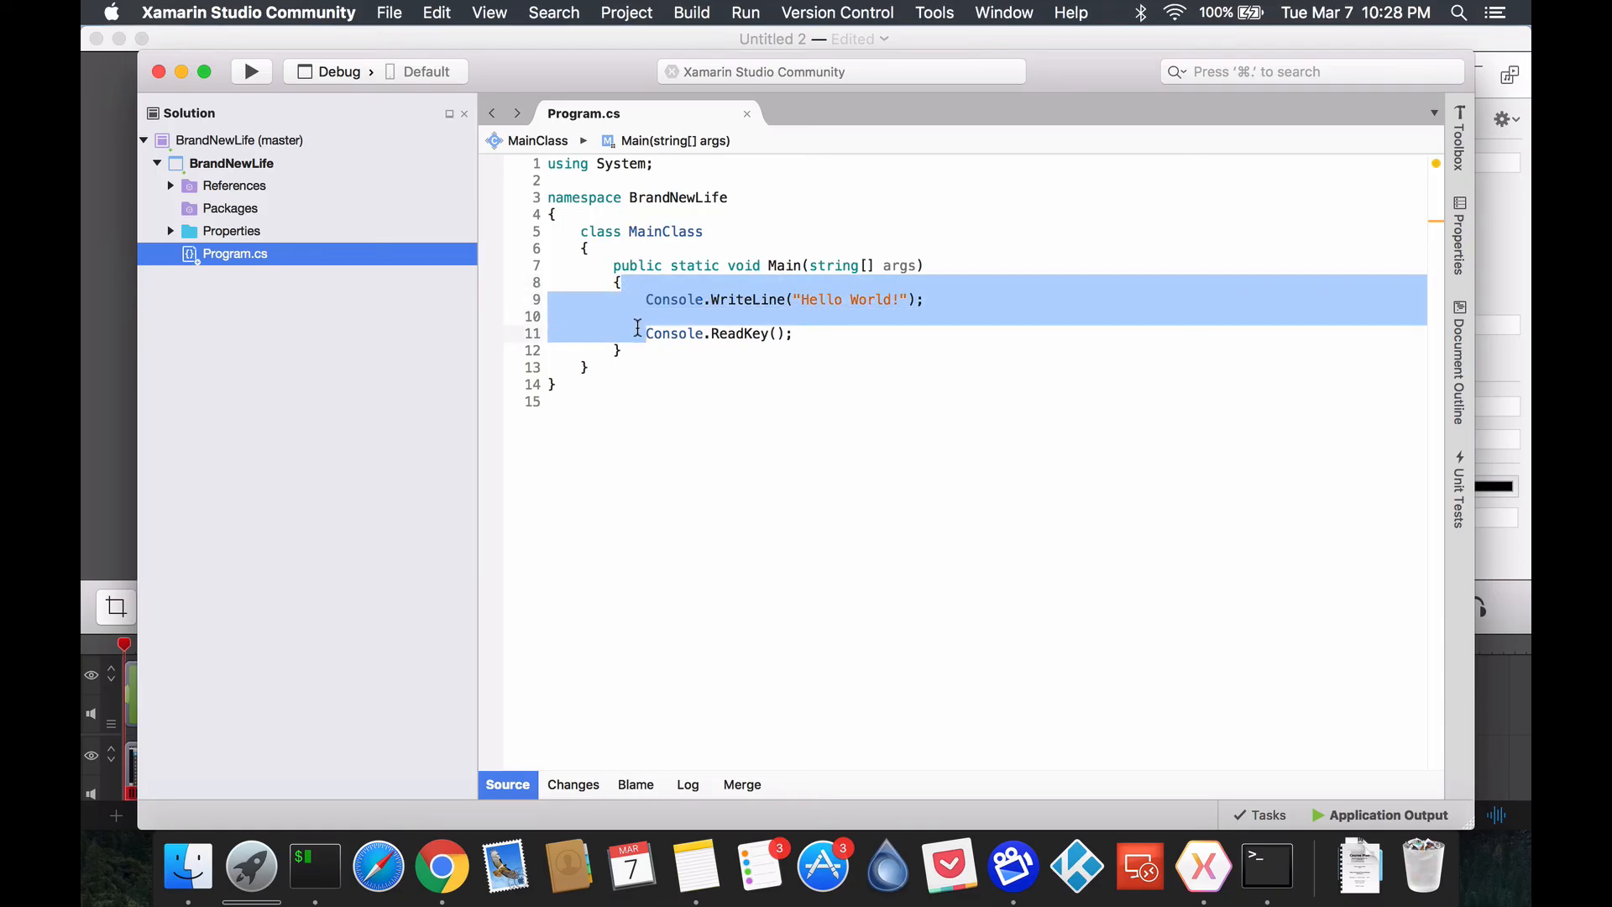